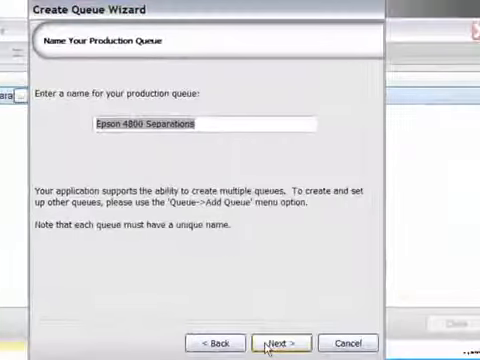
# Keep the queue name Epson 4800 Separations and set the media type to roll media.
pyautogui.click(288, 342)
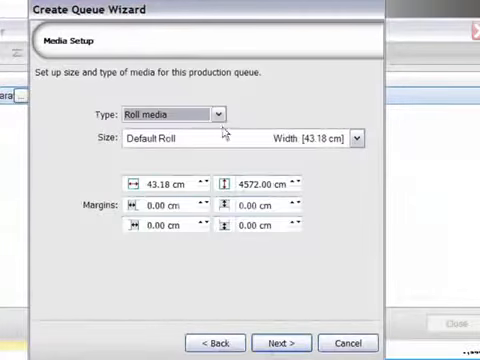
pyautogui.click(221, 112)
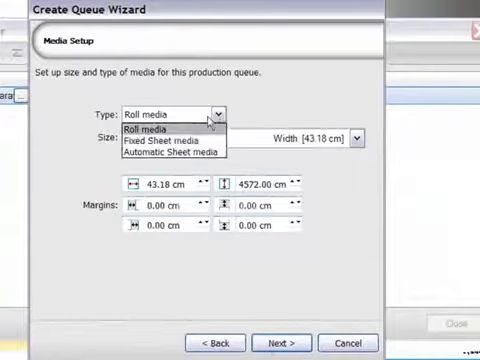
pyautogui.click(150, 128)
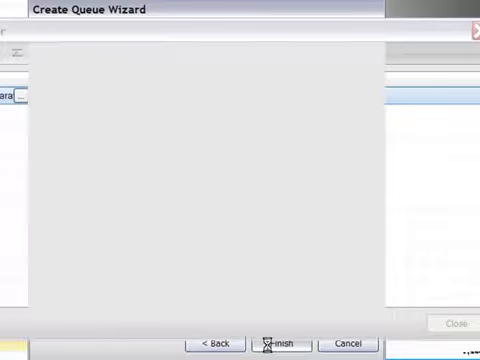
# Finish creating the queue and select a job to show the artwork preview pane.
pyautogui.click(279, 341)
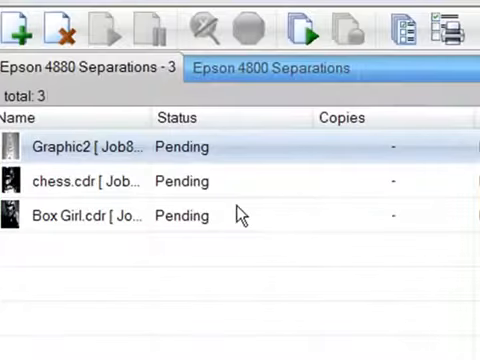
pyautogui.click(272, 67)
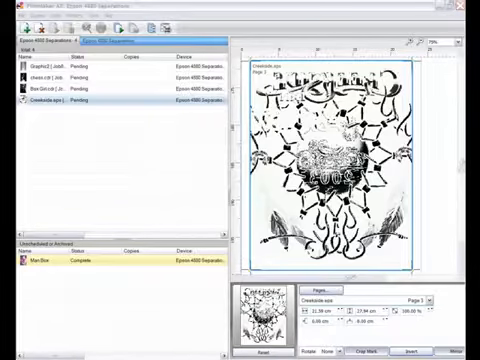
# Open the Creekside.eps job's context menu to view its raw separation data.
pyautogui.rightClick(70, 100)
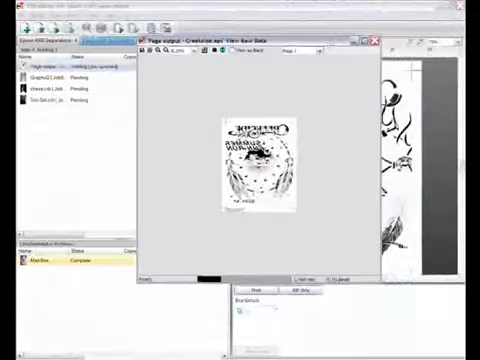
# Switch the Page output preview to another separation page, such as Page 5.
pyautogui.click(314, 50)
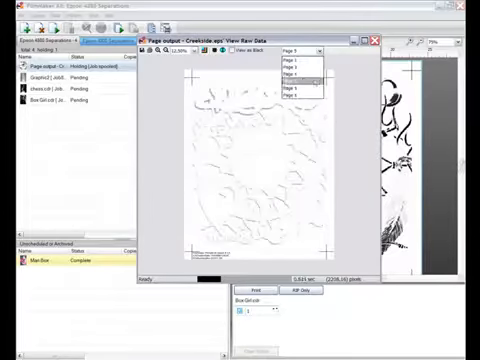
pyautogui.click(299, 77)
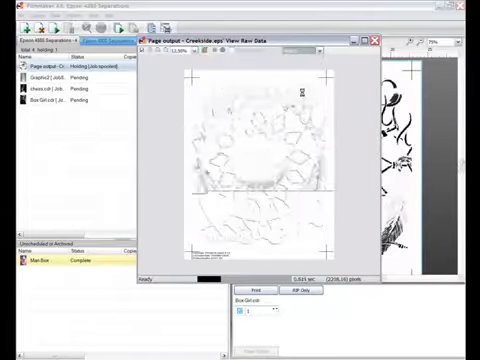